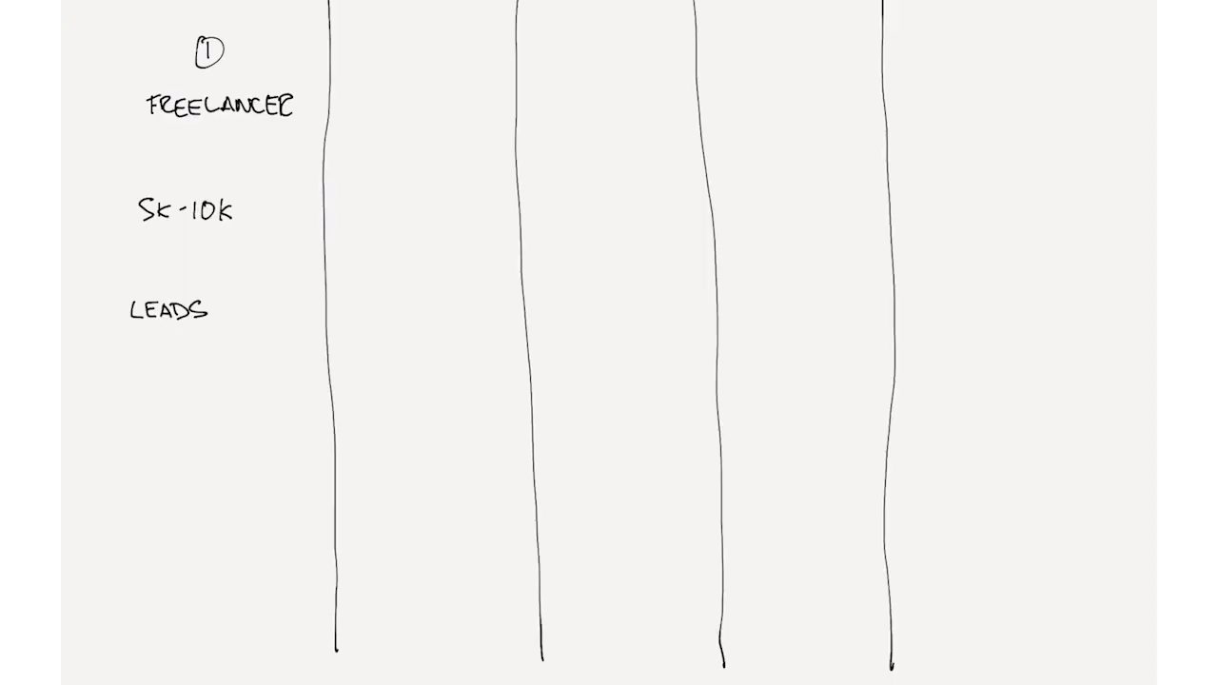
# Step: Hand-write SOLO and GETTING MORE WORK under LEADS in the Freelancer column
pyautogui.write('Sc')
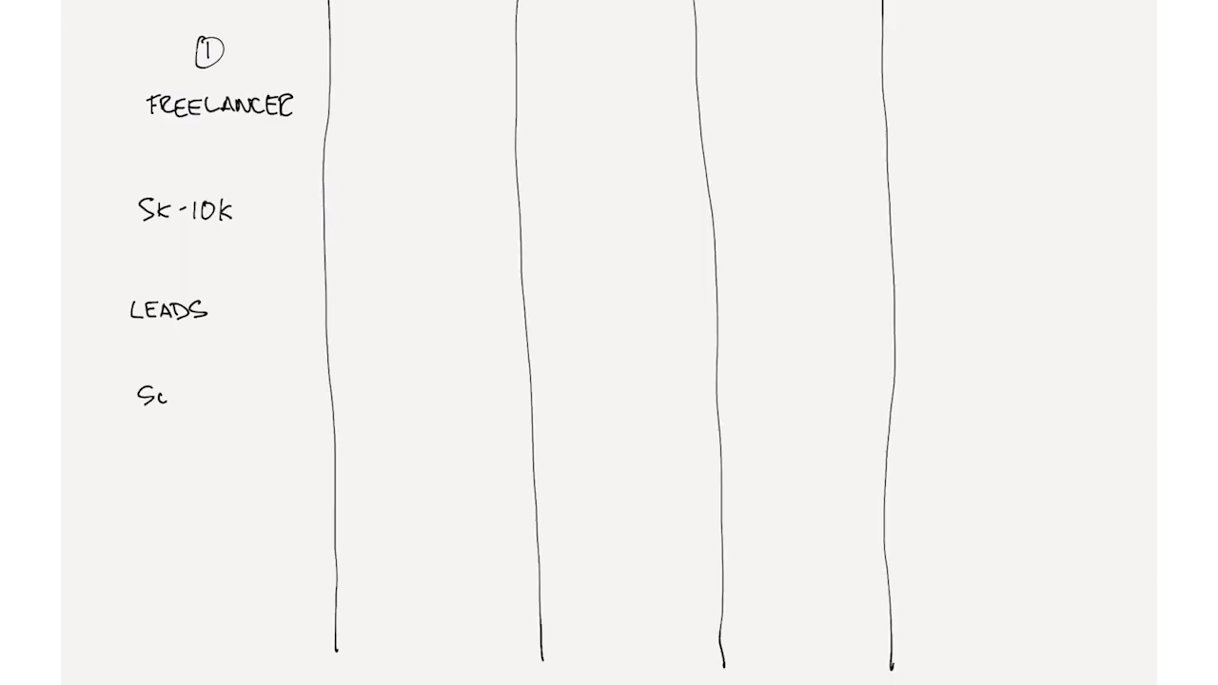
pyautogui.write('OLO')
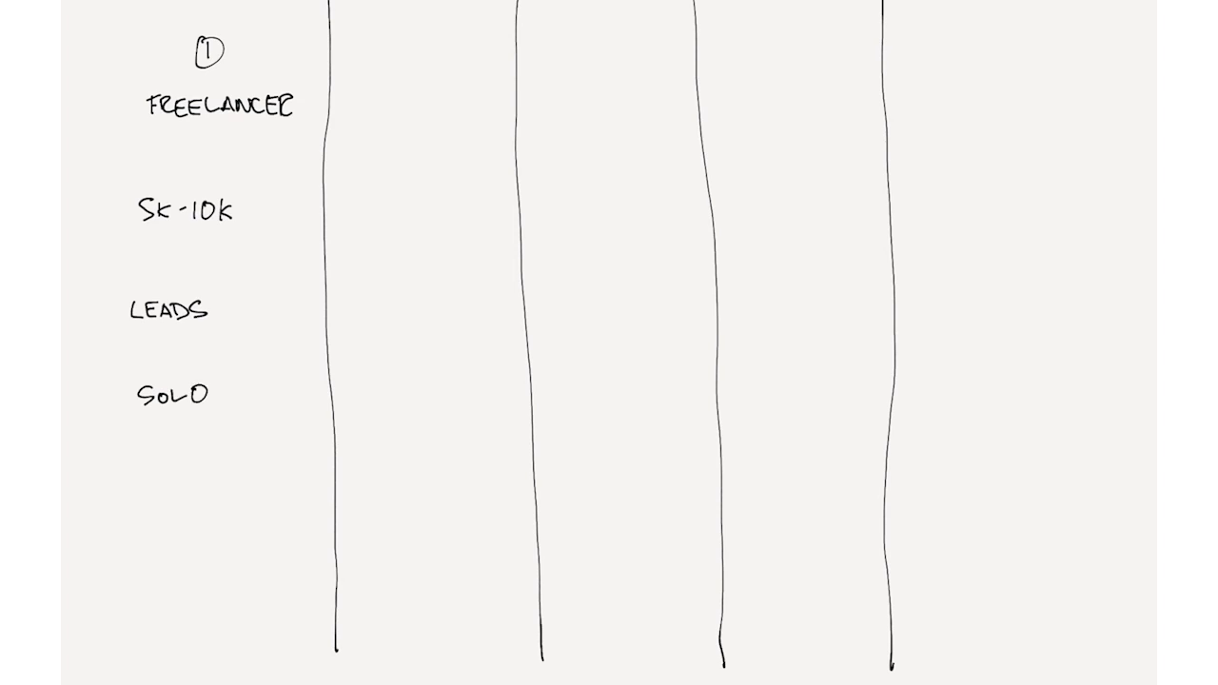
pyautogui.write('CELL')
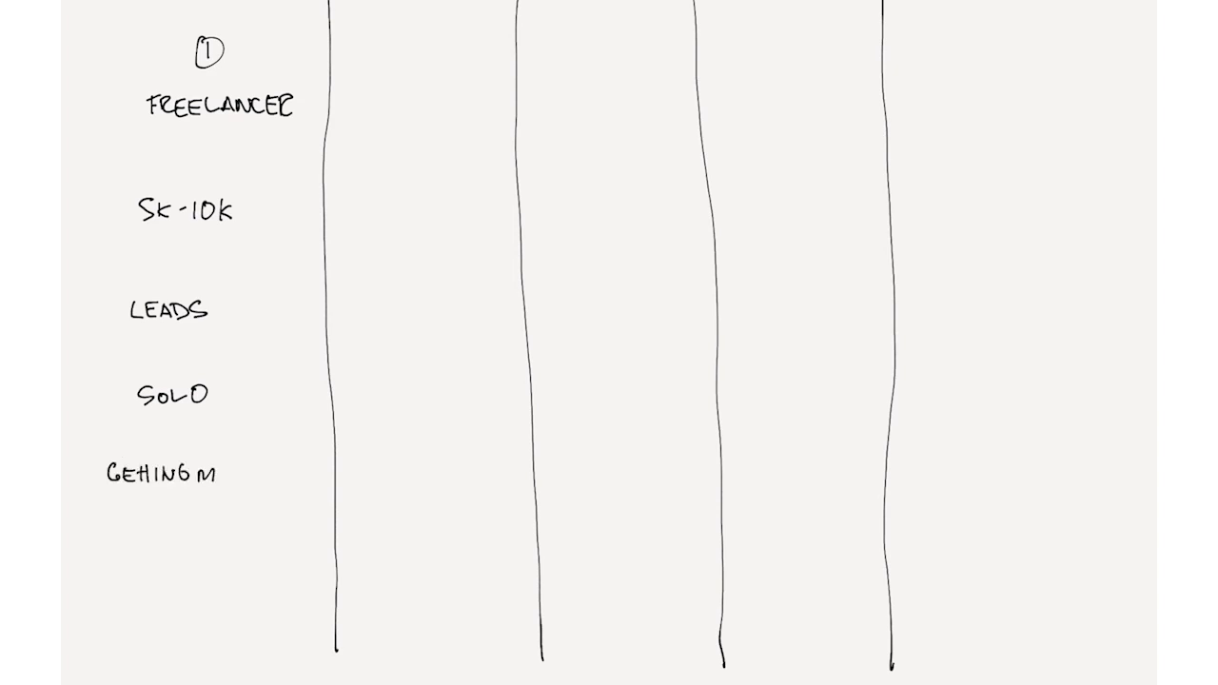
pyautogui.write('ORE')
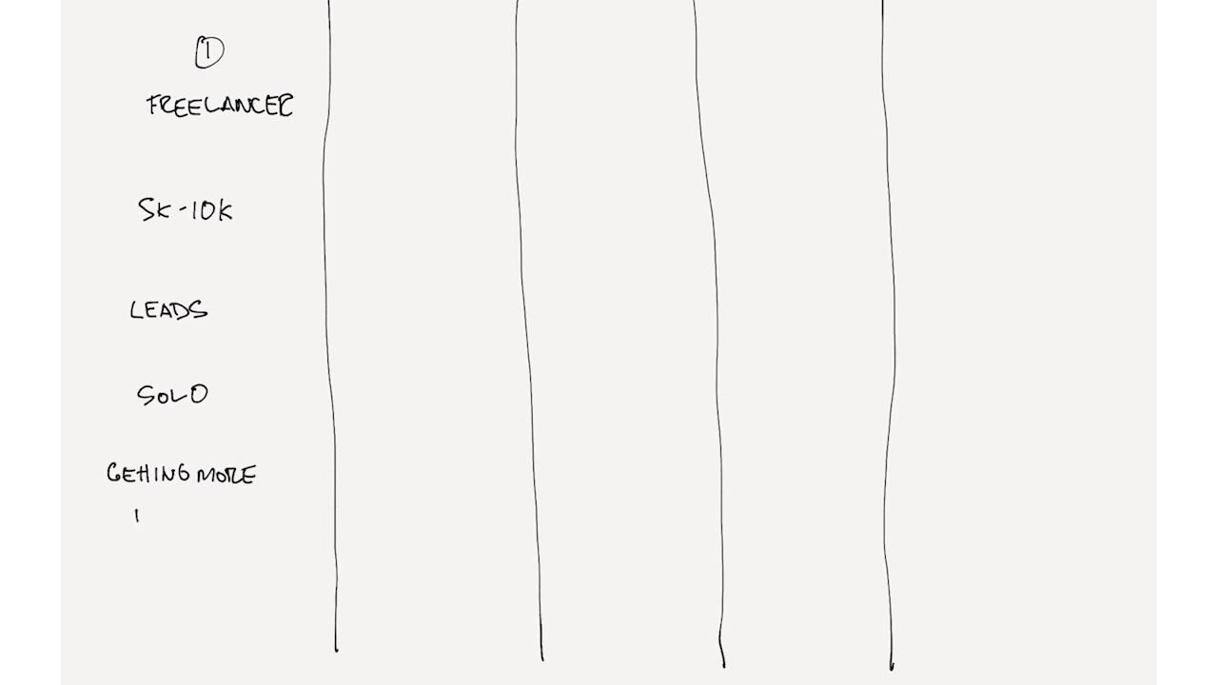
pyautogui.write('WORK')
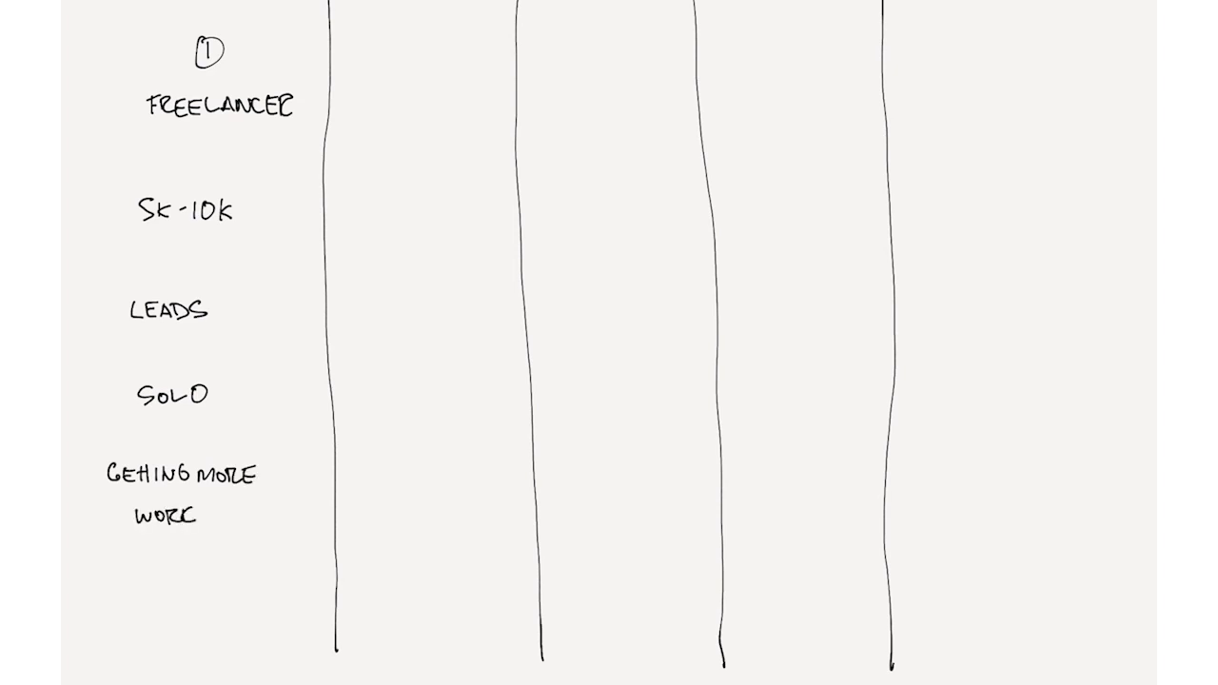
# Step: Hand-write HAPPY HAPPY at the bottom of the Freelancer column
pyautogui.write('HAPPY HAPI')
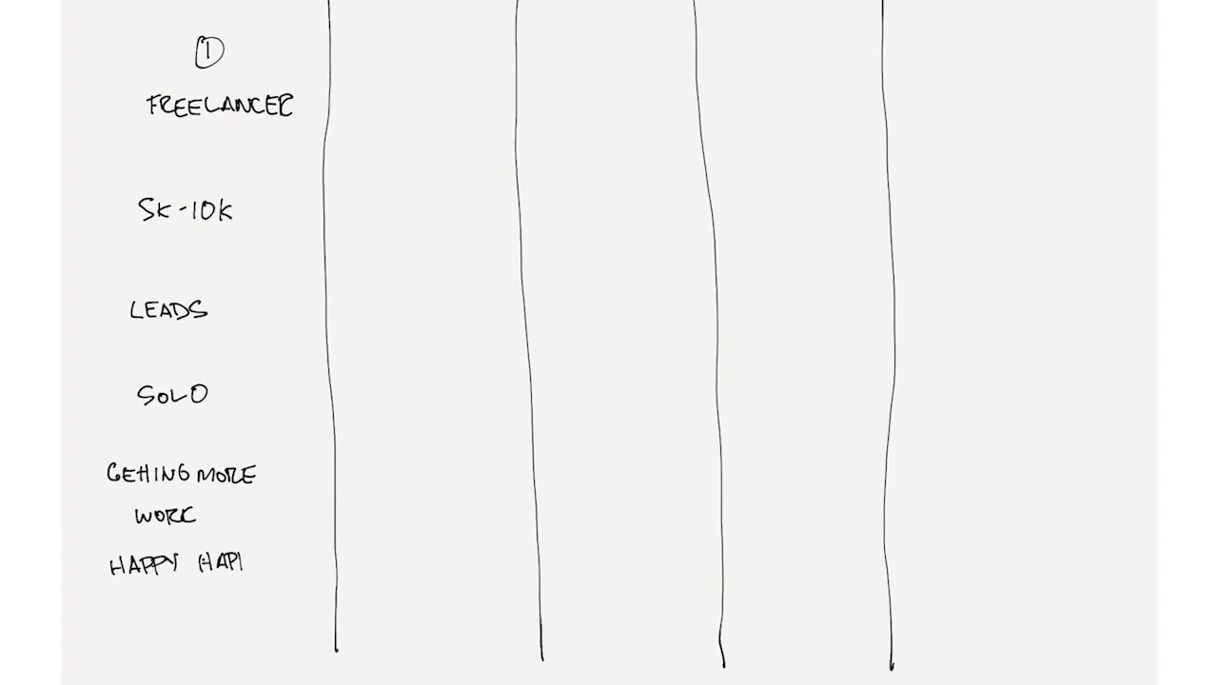
pyautogui.write('HAPPY')
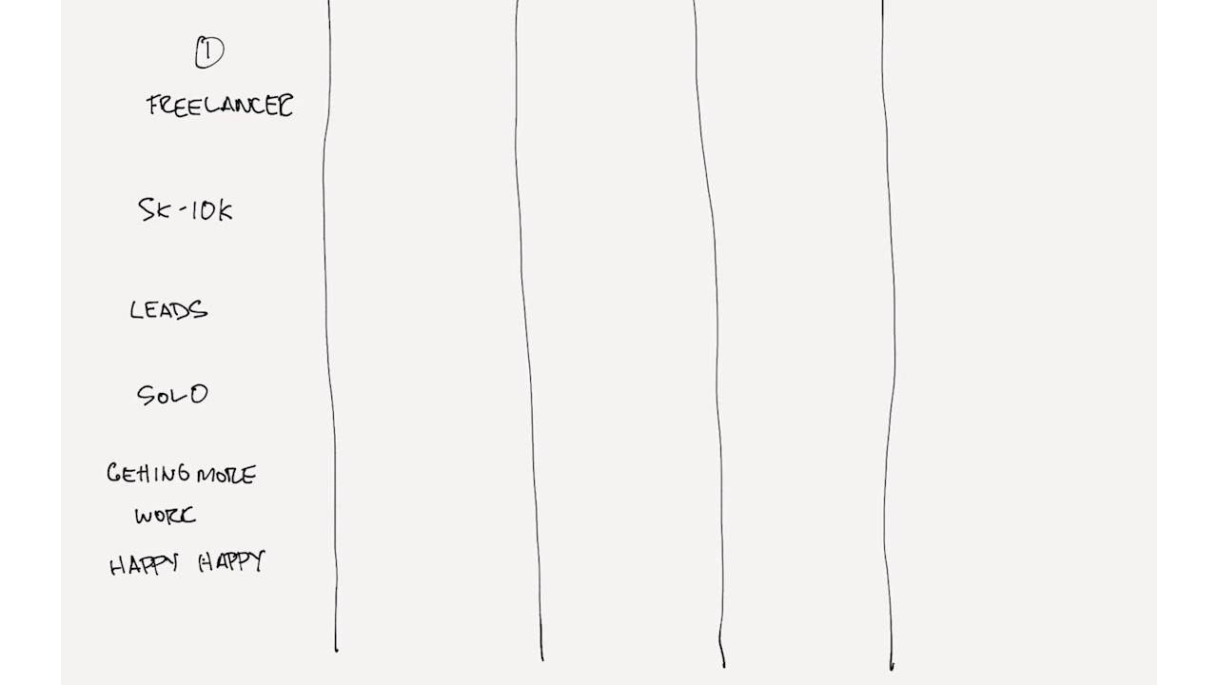
pyautogui.write('CLIENTS')
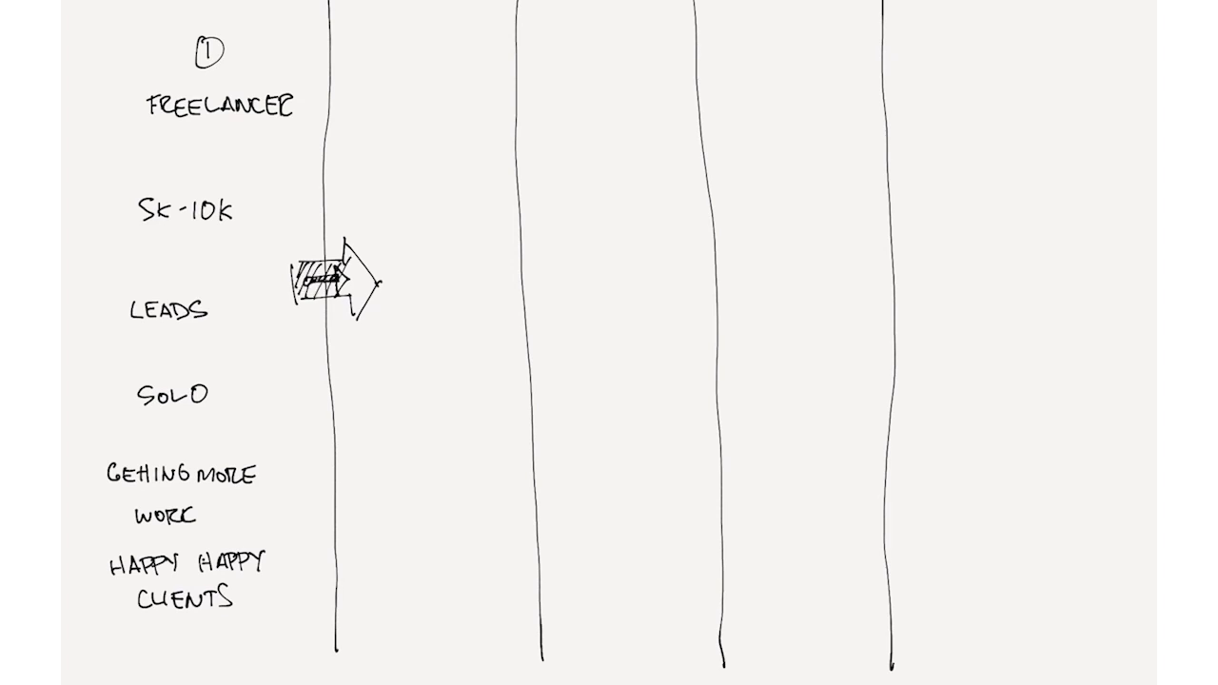
# Step: Head the second column with a circled 2, EMPLOYER and $300K
pyautogui.write('2')
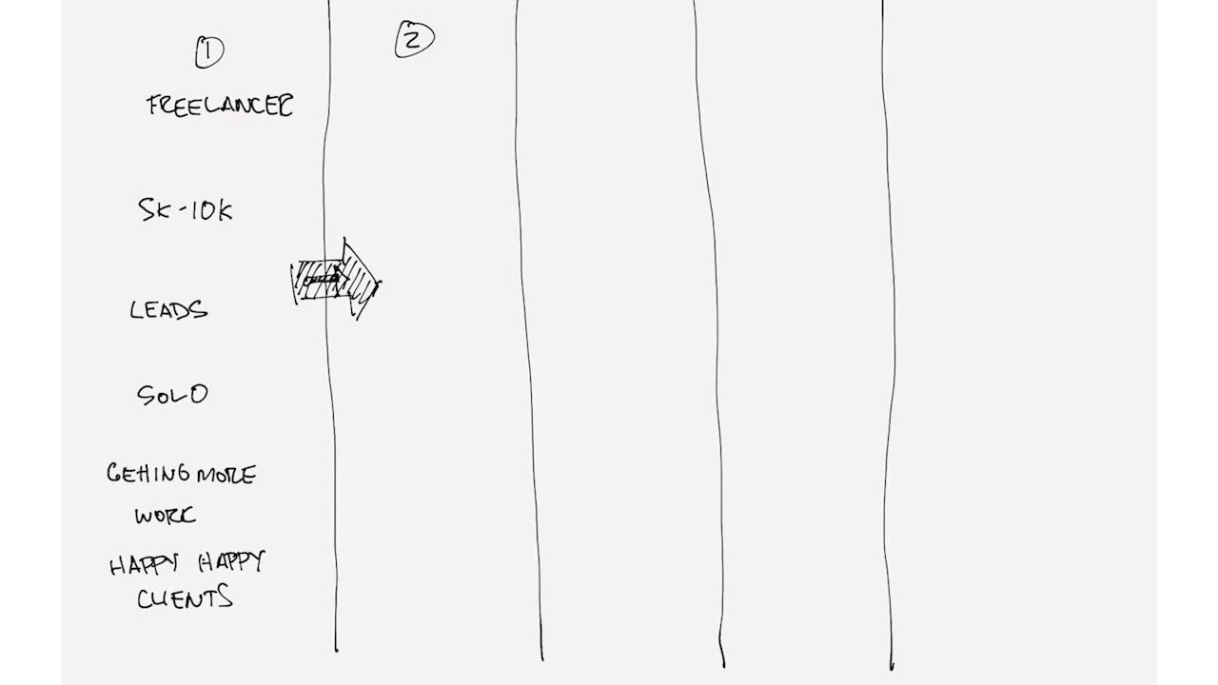
pyautogui.write('EMPLOYER')
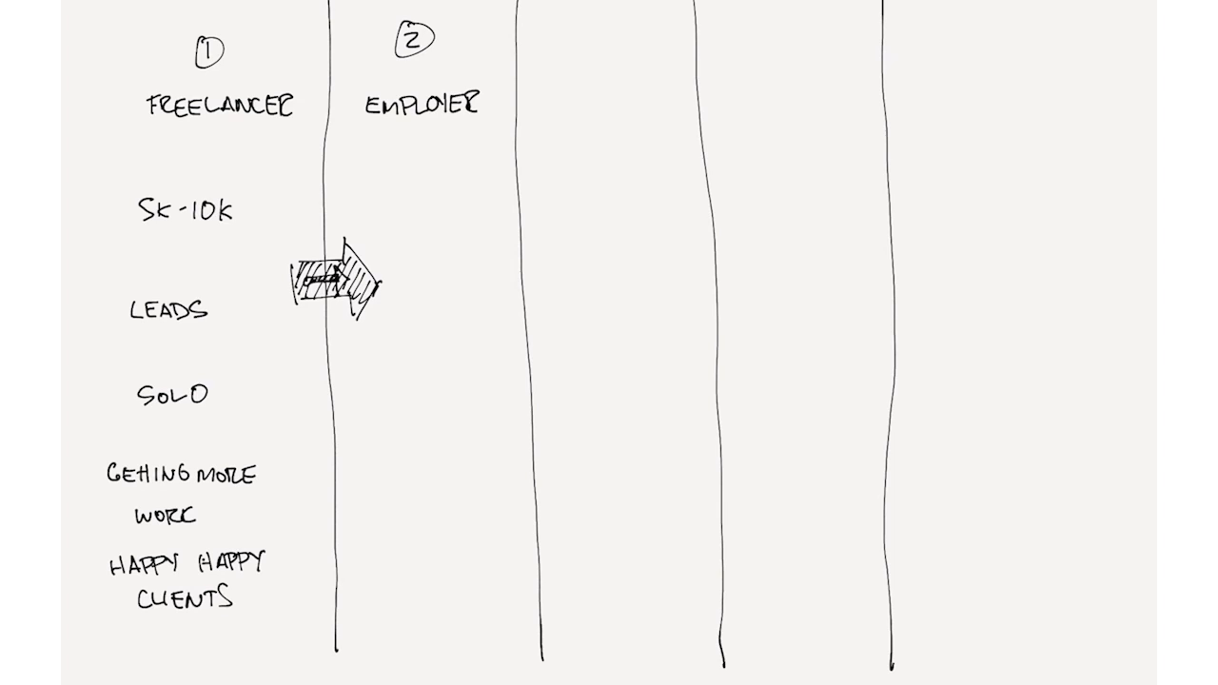
pyautogui.write('$?')
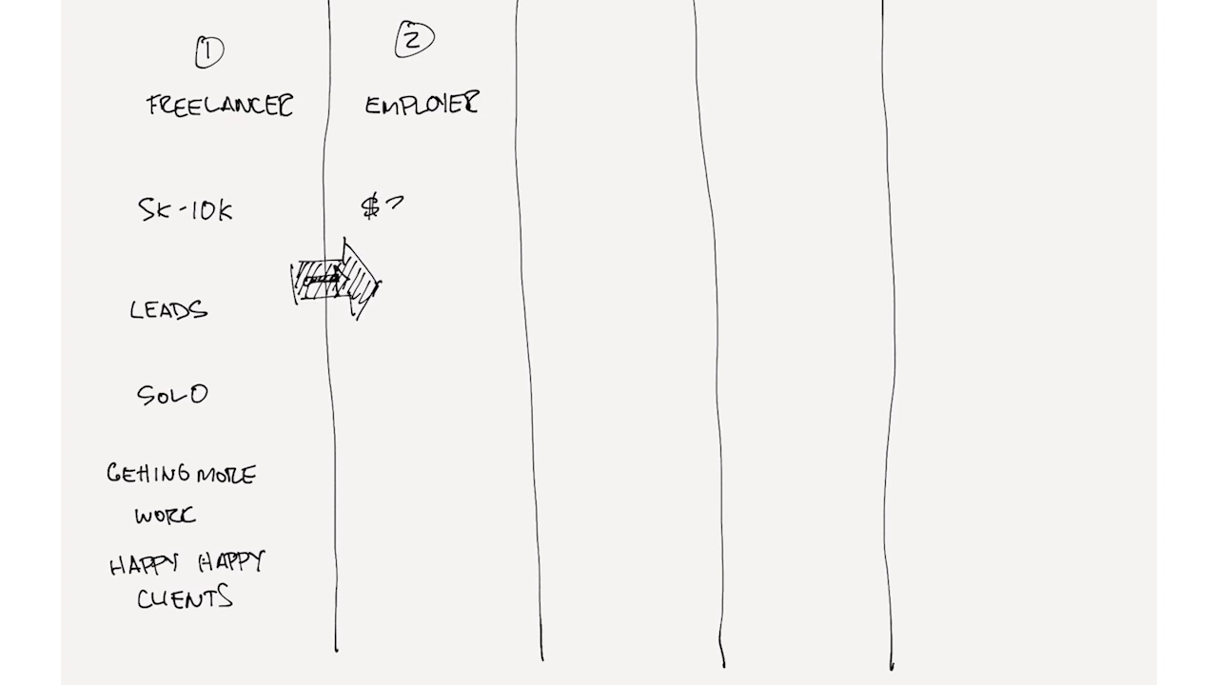
pyautogui.write('300k')
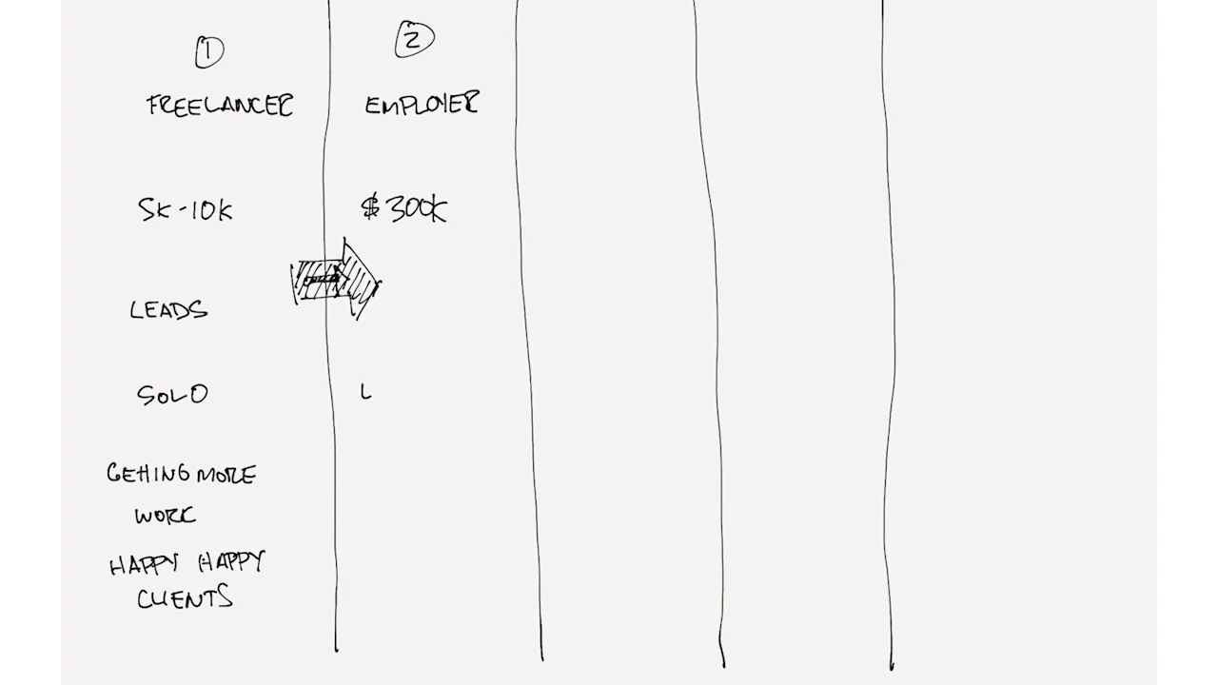
# Step: Write LEAD/SALES, FULFILLMENT and 1-3 down the Employer column
pyautogui.write('EAD')
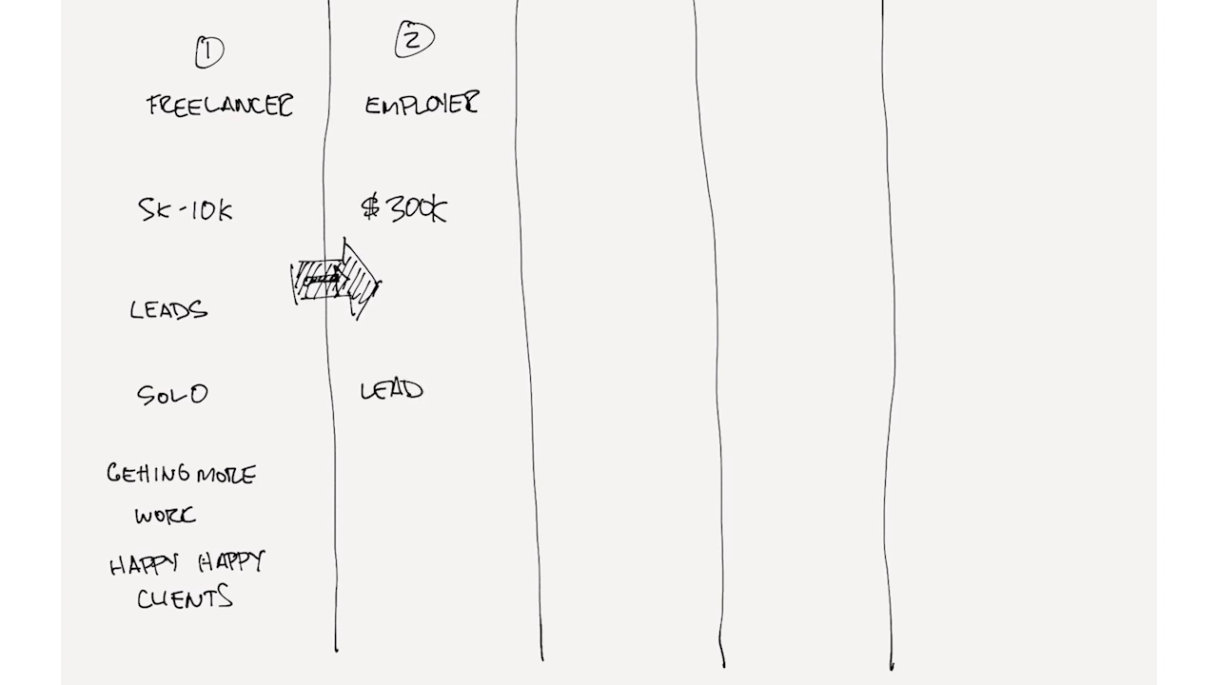
pyautogui.write('/s')
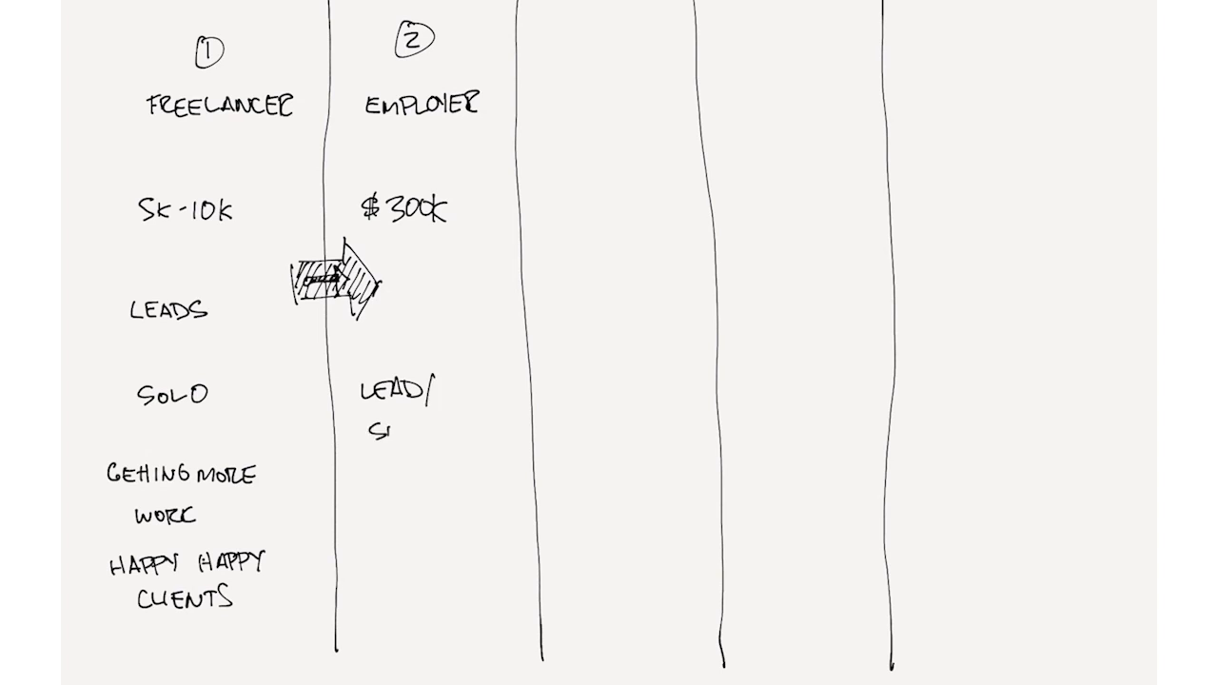
pyautogui.write('SALES')
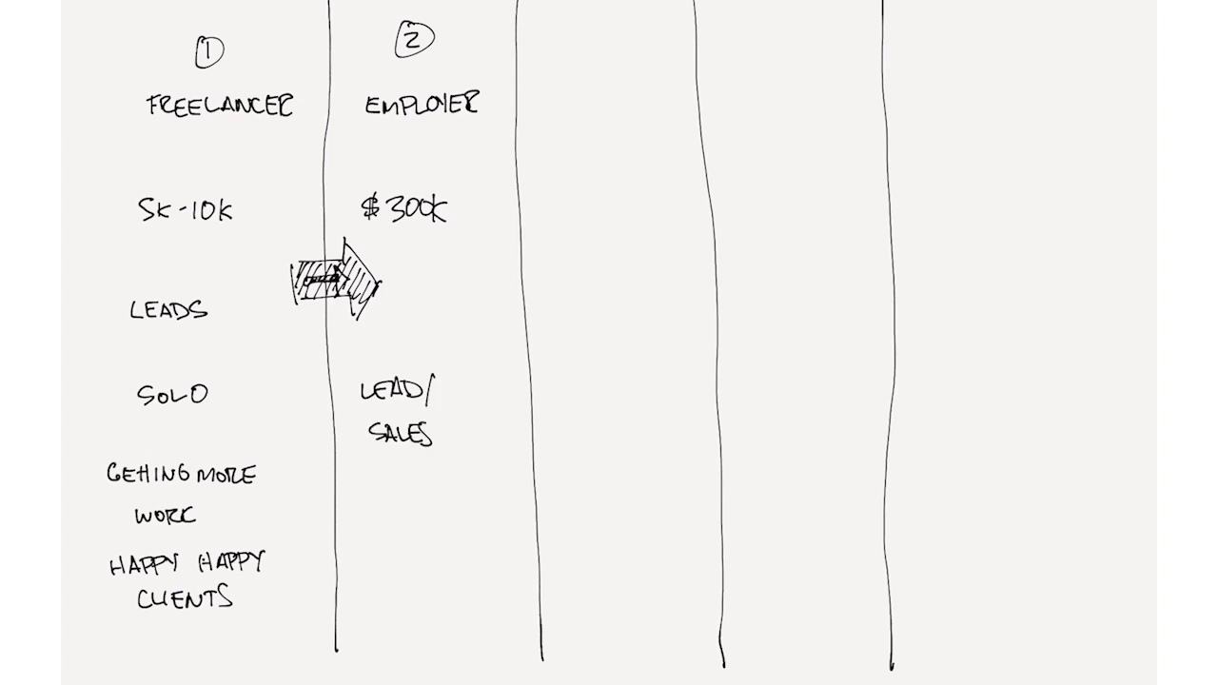
pyautogui.write('FULFILL')
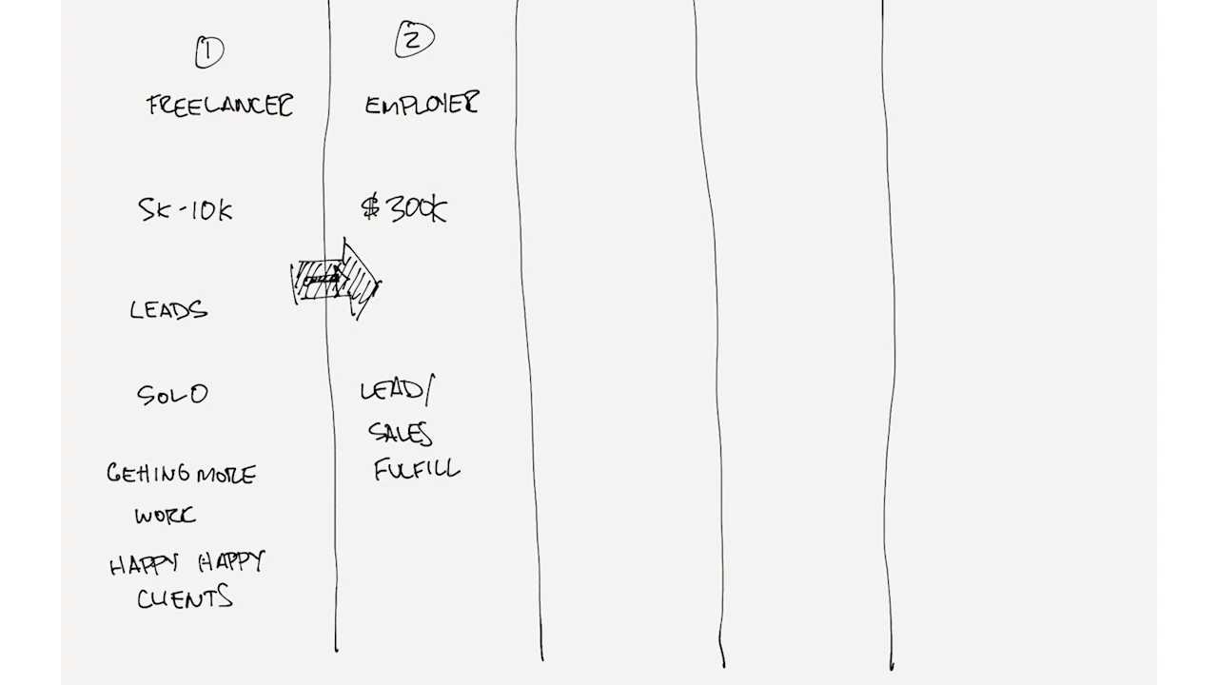
pyautogui.write('MENT')
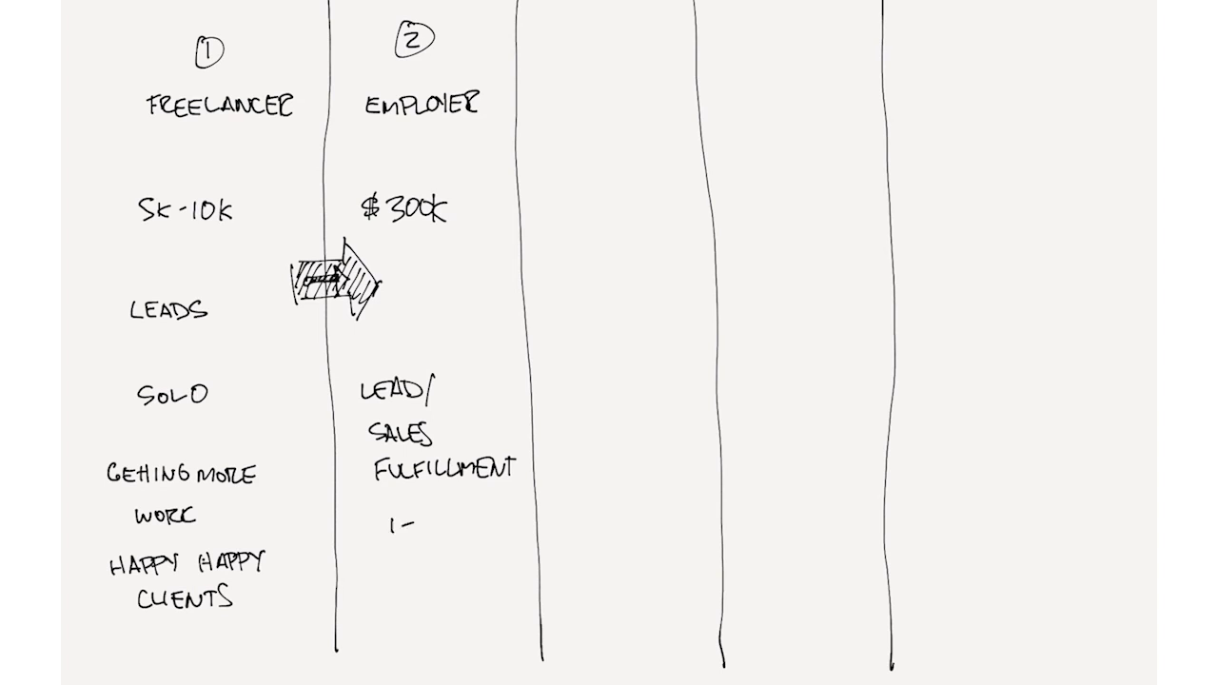
pyautogui.write('3')
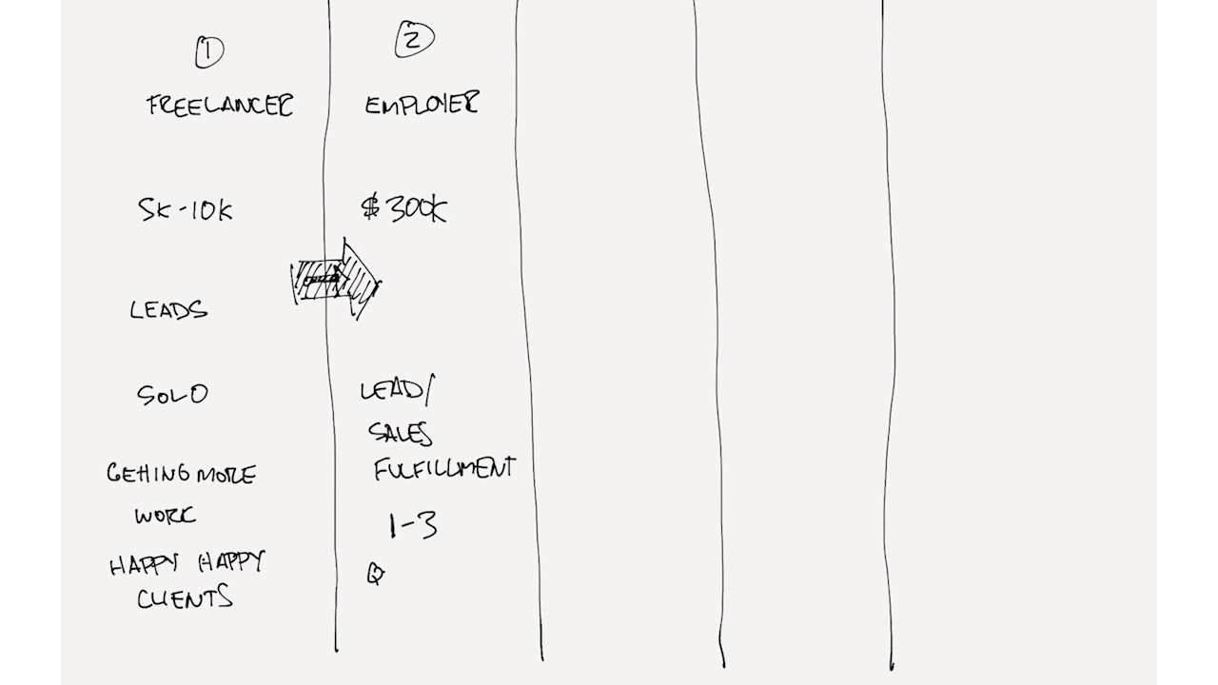
# Step: Write QUALITY CLIENT SERVICE at the bottom of the Employer column
pyautogui.write('QUALT')
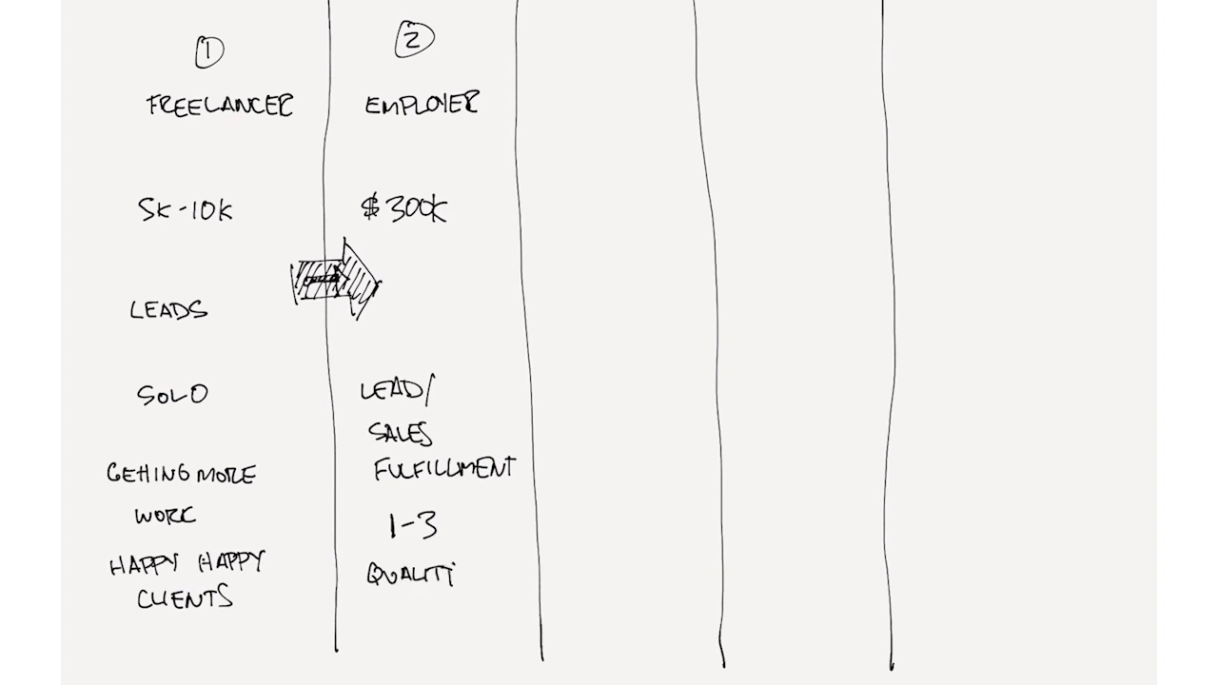
pyautogui.write('CLI')
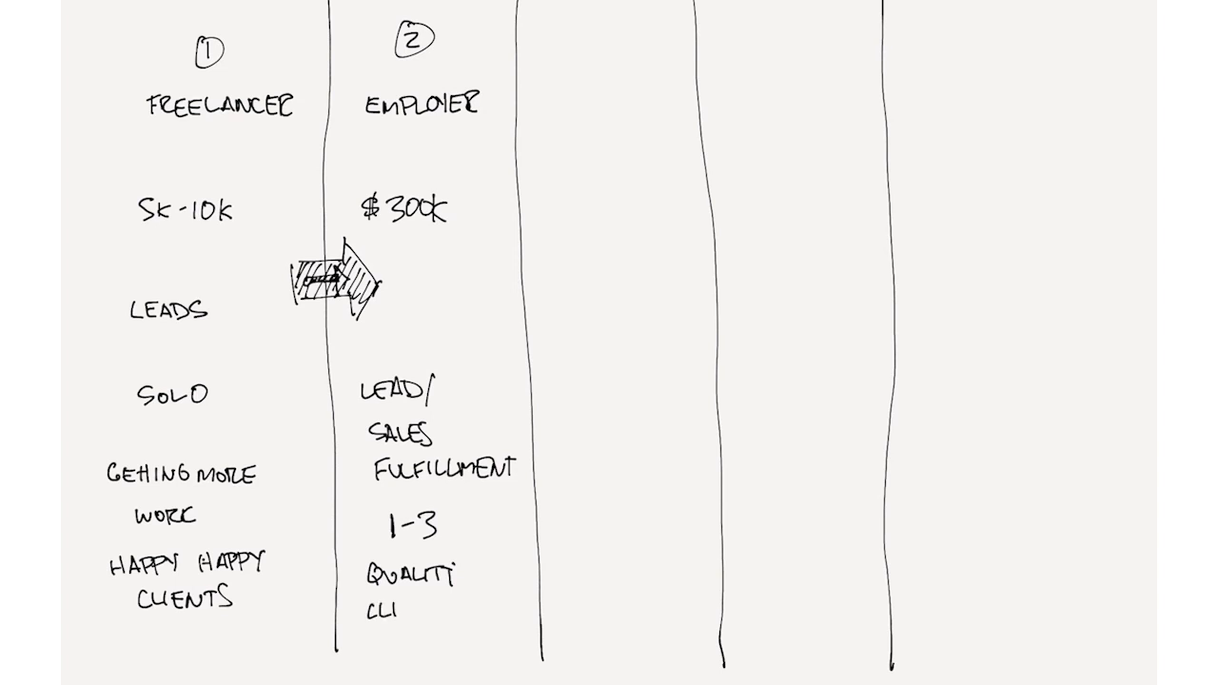
pyautogui.write('ENT')
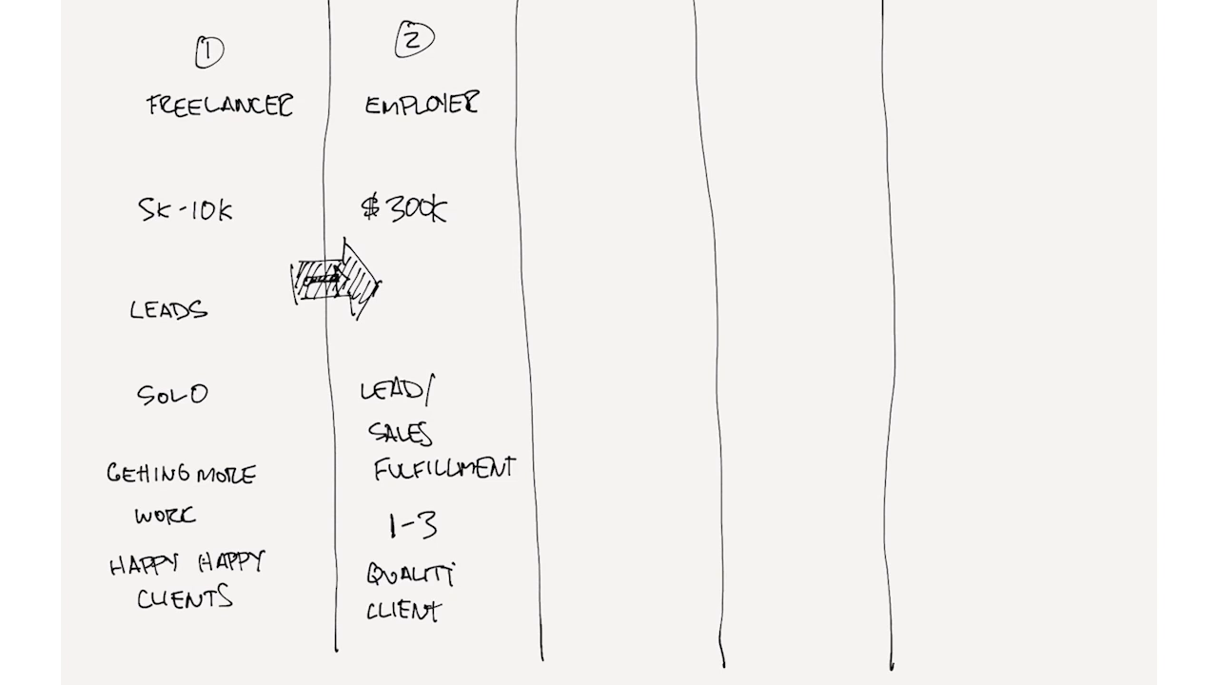
pyautogui.write('SER')
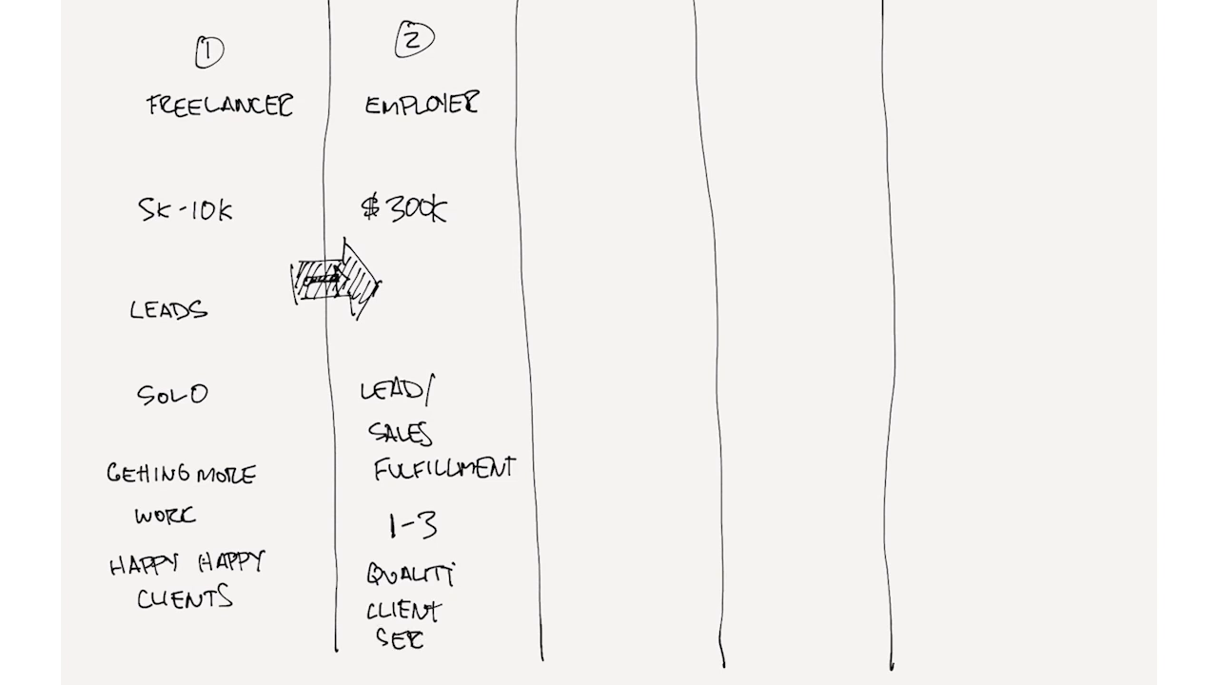
pyautogui.write('SERVICE')
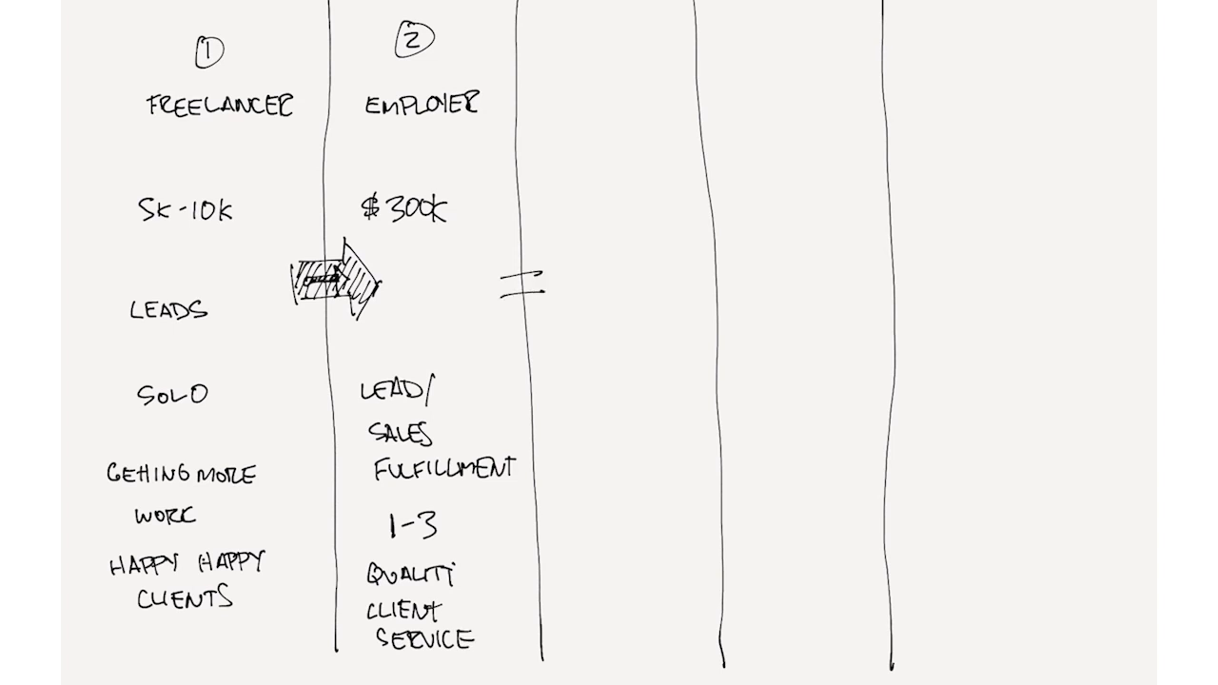
# Step: Draw a hatched arrow into column three and head it 7-FF with $750K-$1.2MM
pyautogui.moveTo(511, 276); pyautogui.dragTo(562, 286)
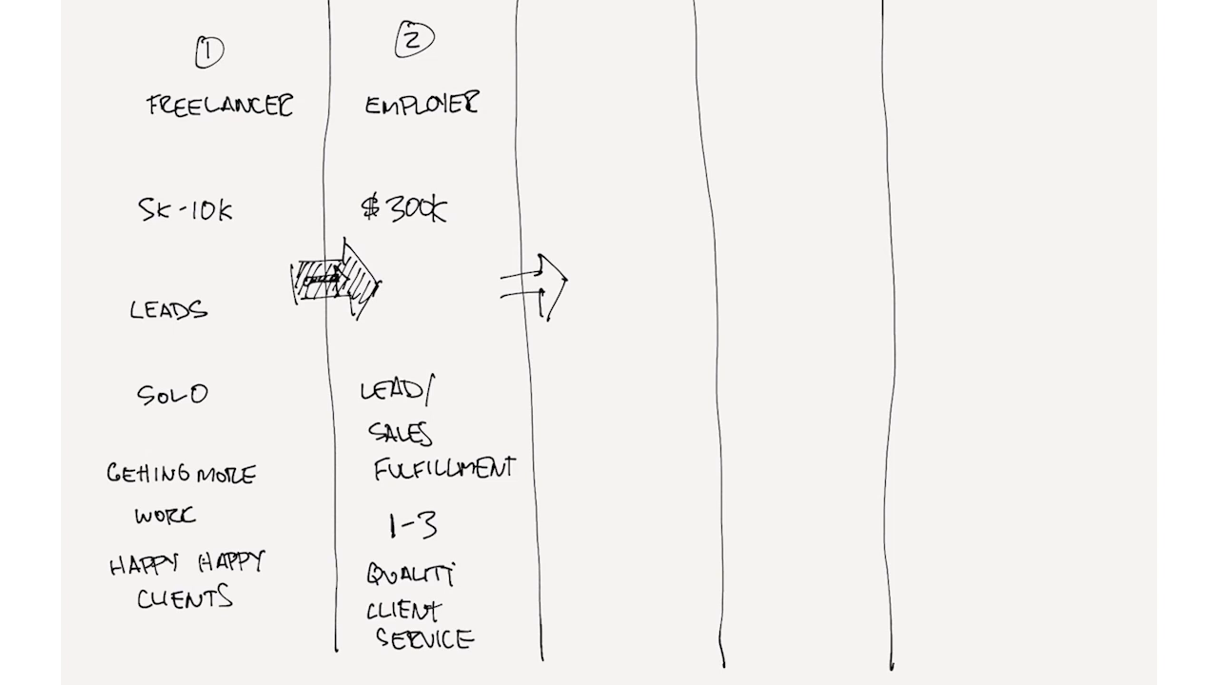
pyautogui.moveTo(505, 282); pyautogui.dragTo(529, 282)
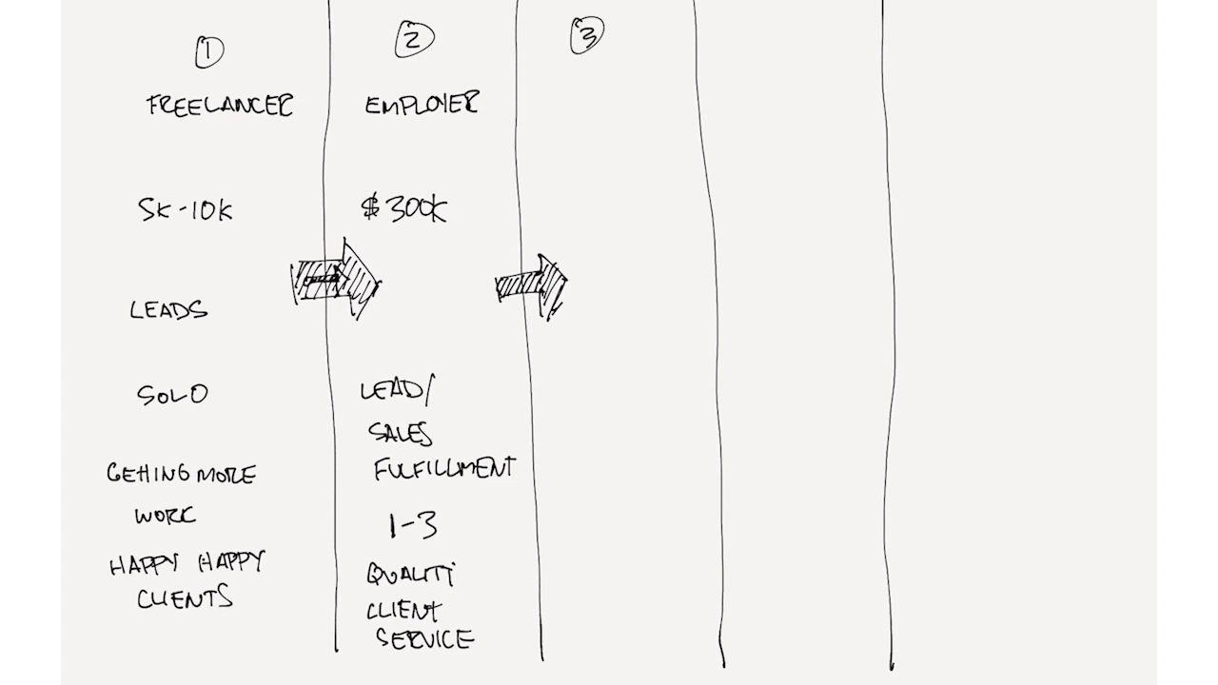
pyautogui.write('7.')
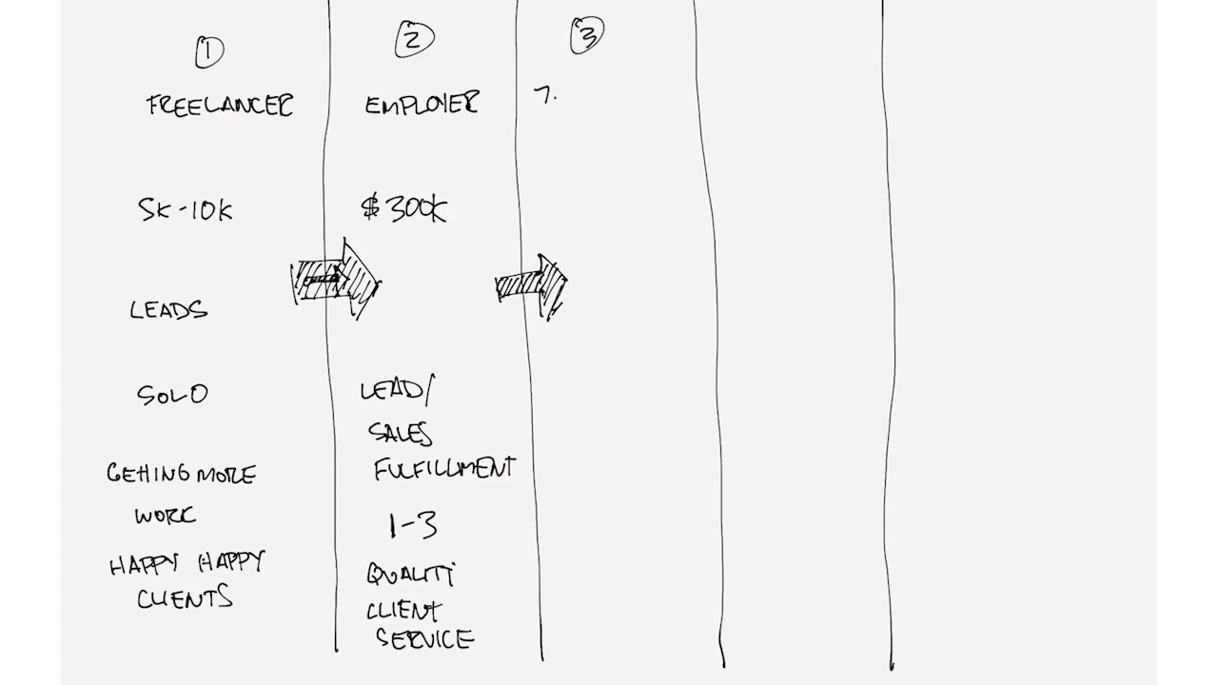
pyautogui.write('-FF')
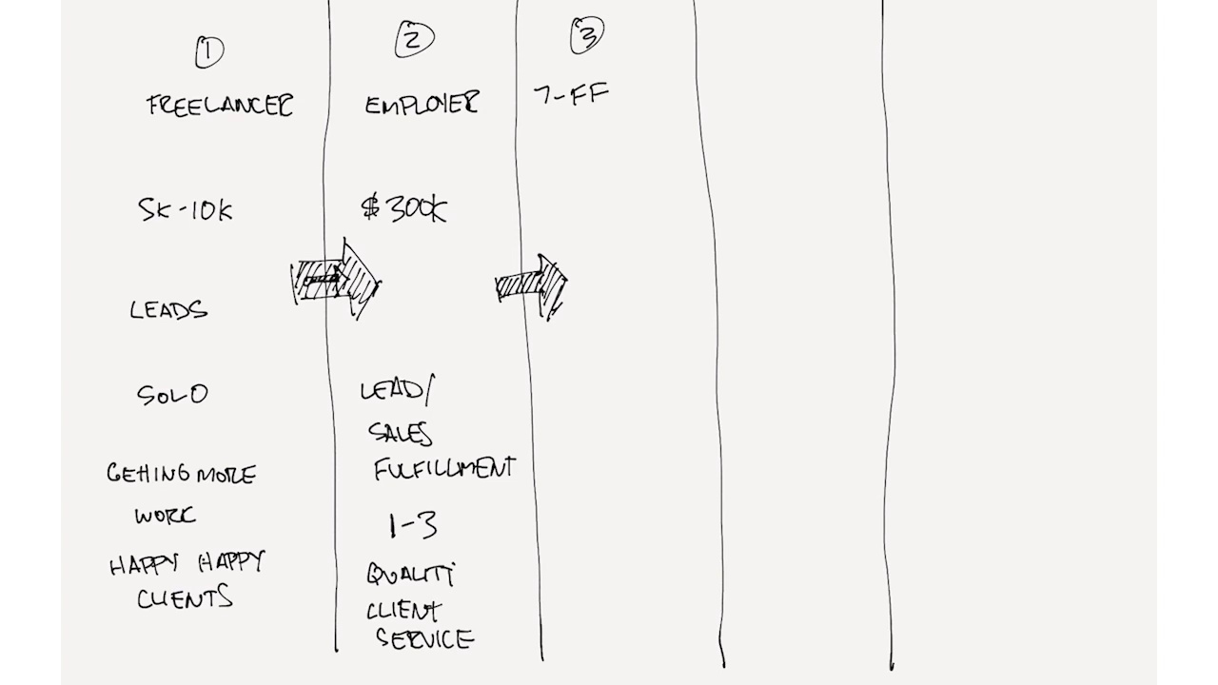
pyautogui.write('7S')
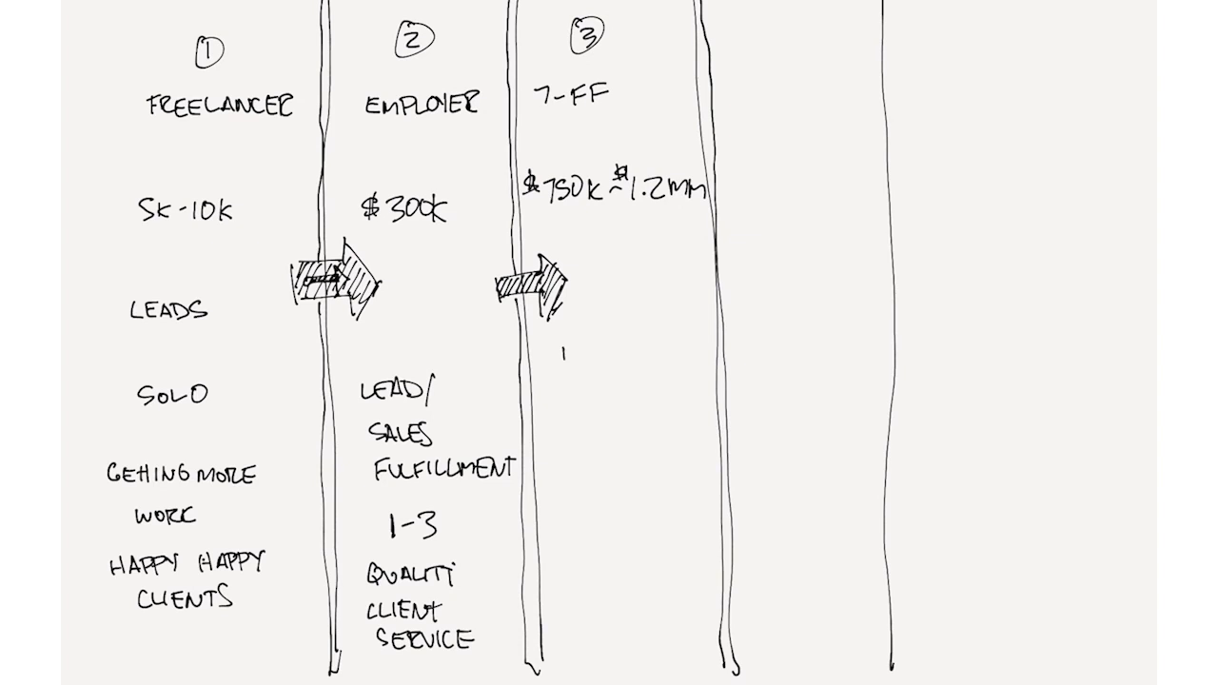
# Step: Write TIME and 5-12 in the third column, underlining both
pyautogui.write('TIME')
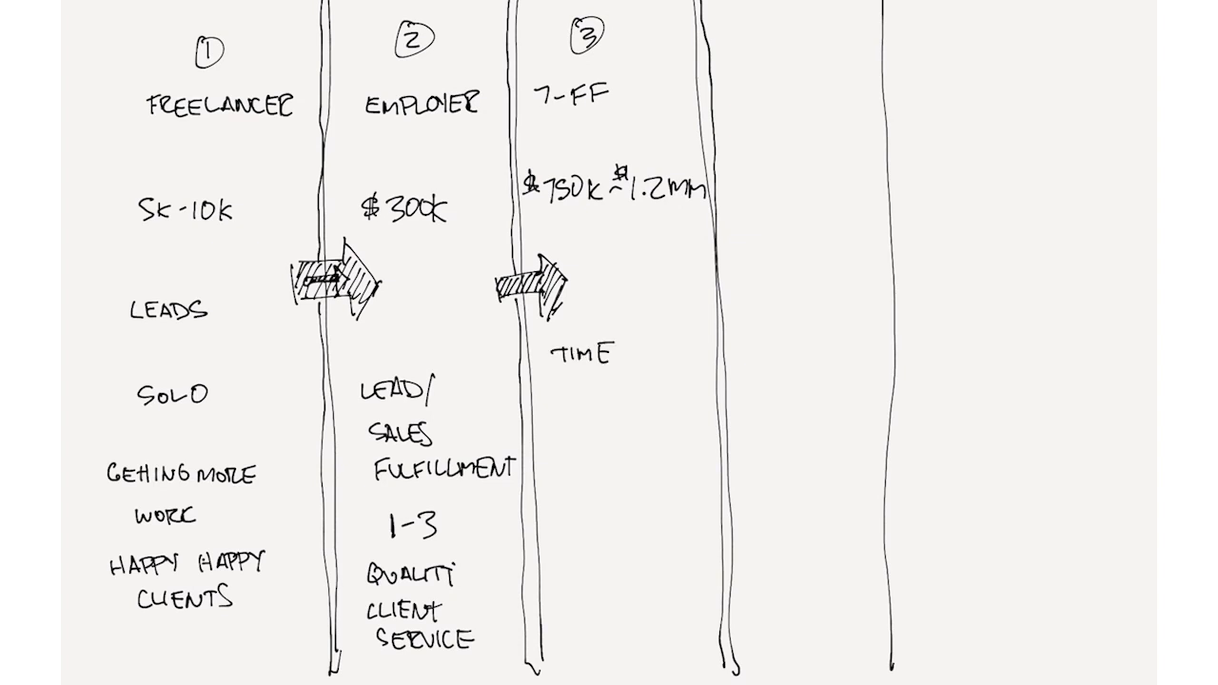
pyautogui.moveTo(556, 381); pyautogui.dragTo(628, 380)
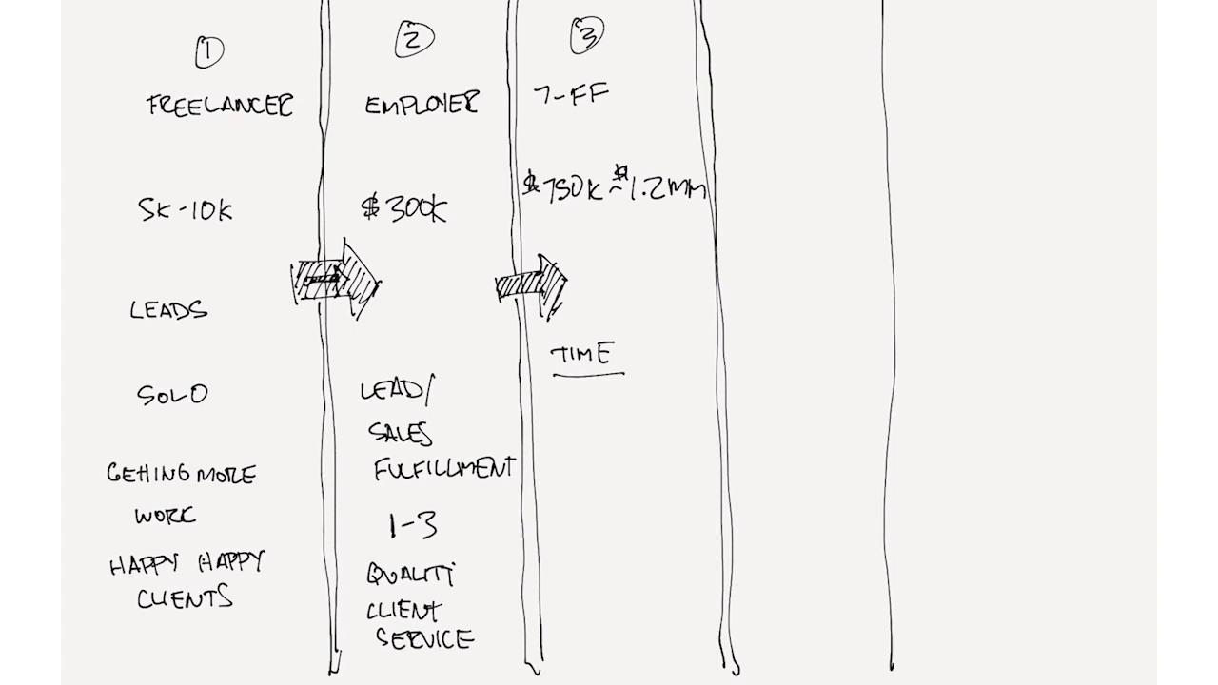
pyautogui.write('S')
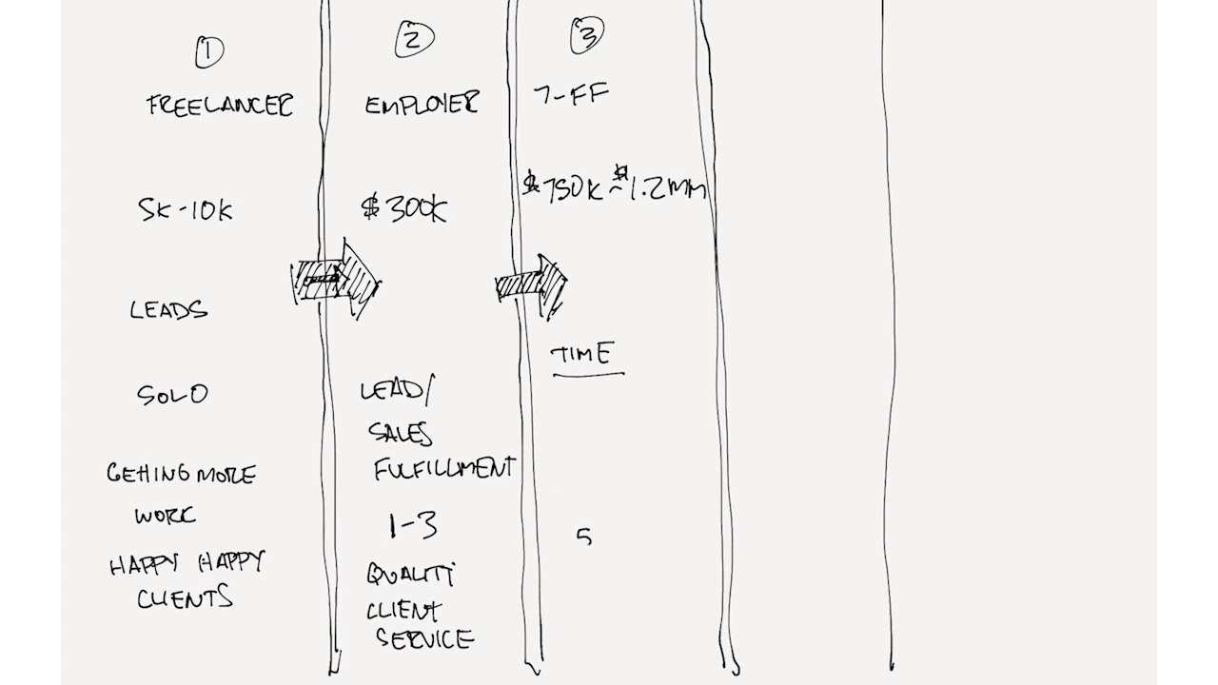
pyautogui.write('-12')
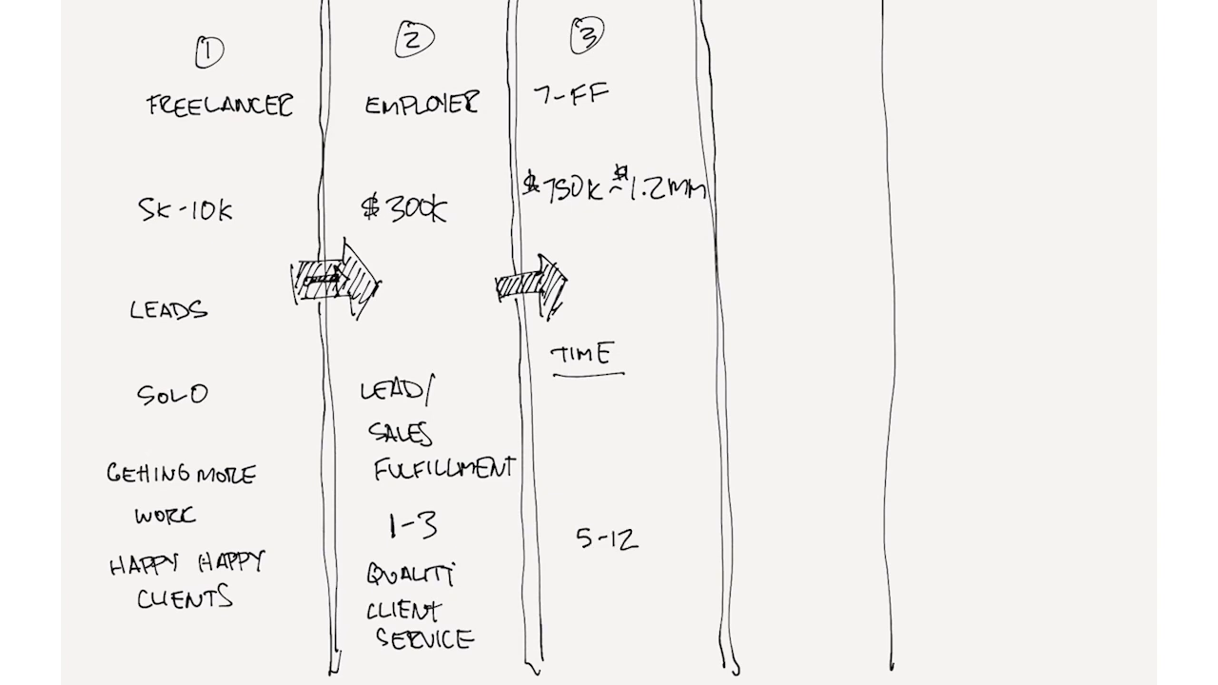
pyautogui.moveTo(579, 550); pyautogui.dragTo(644, 550)
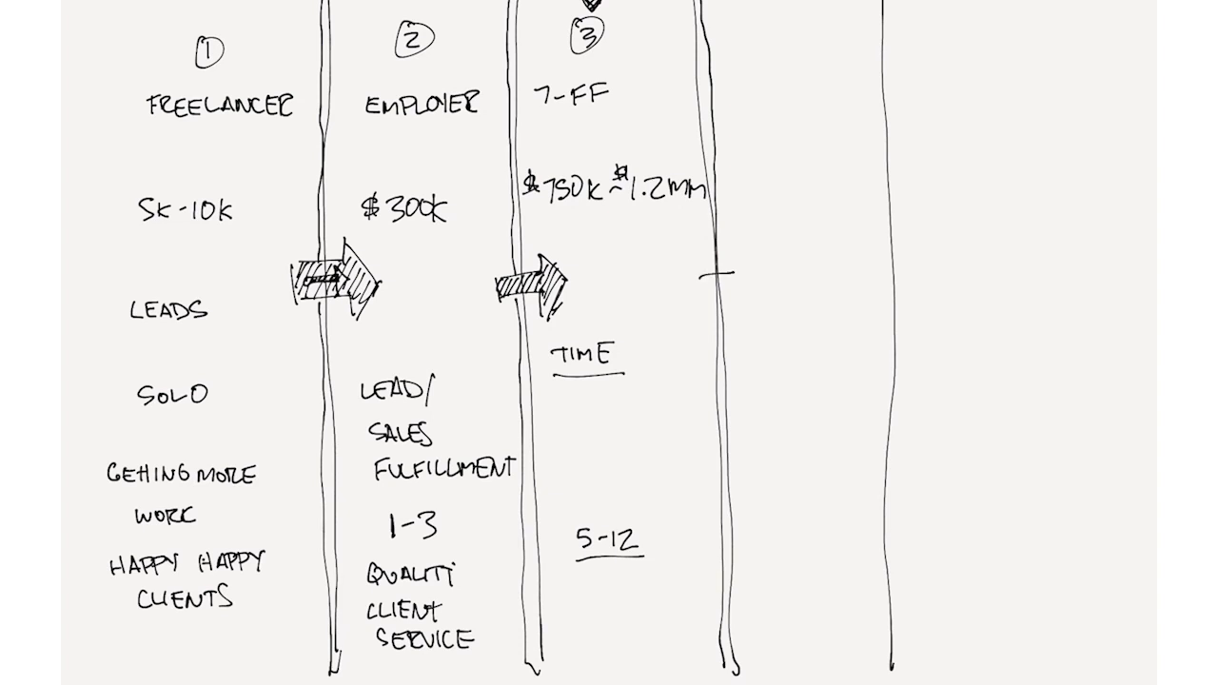
# Step: Draw an arrow into column four, write $3MM and MACHINE, and start an arrow into column five
pyautogui.moveTo(714, 276); pyautogui.dragTo(752, 276)
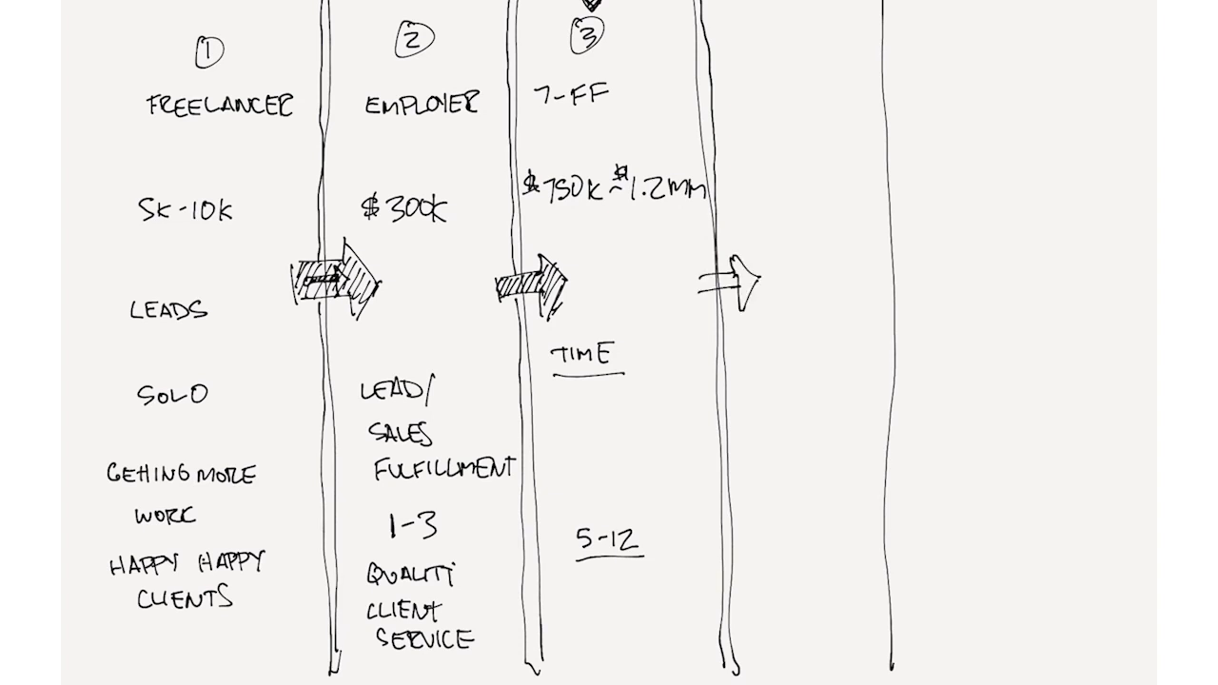
pyautogui.write('3')
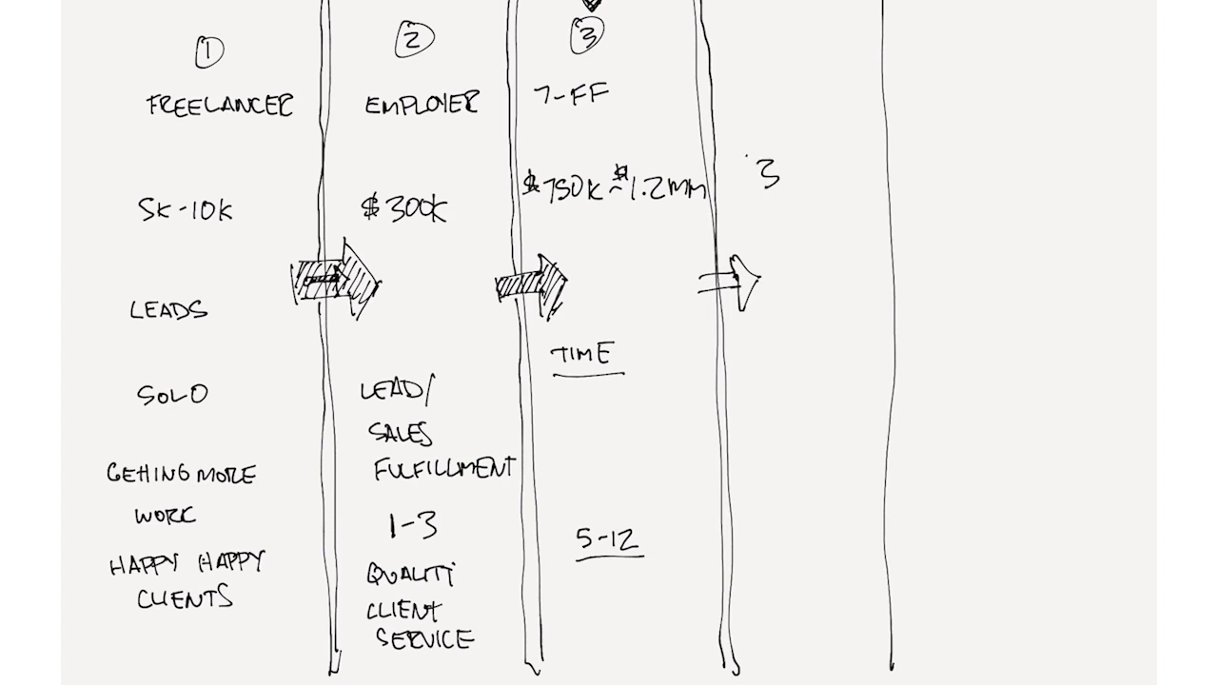
pyautogui.write('$3mm')
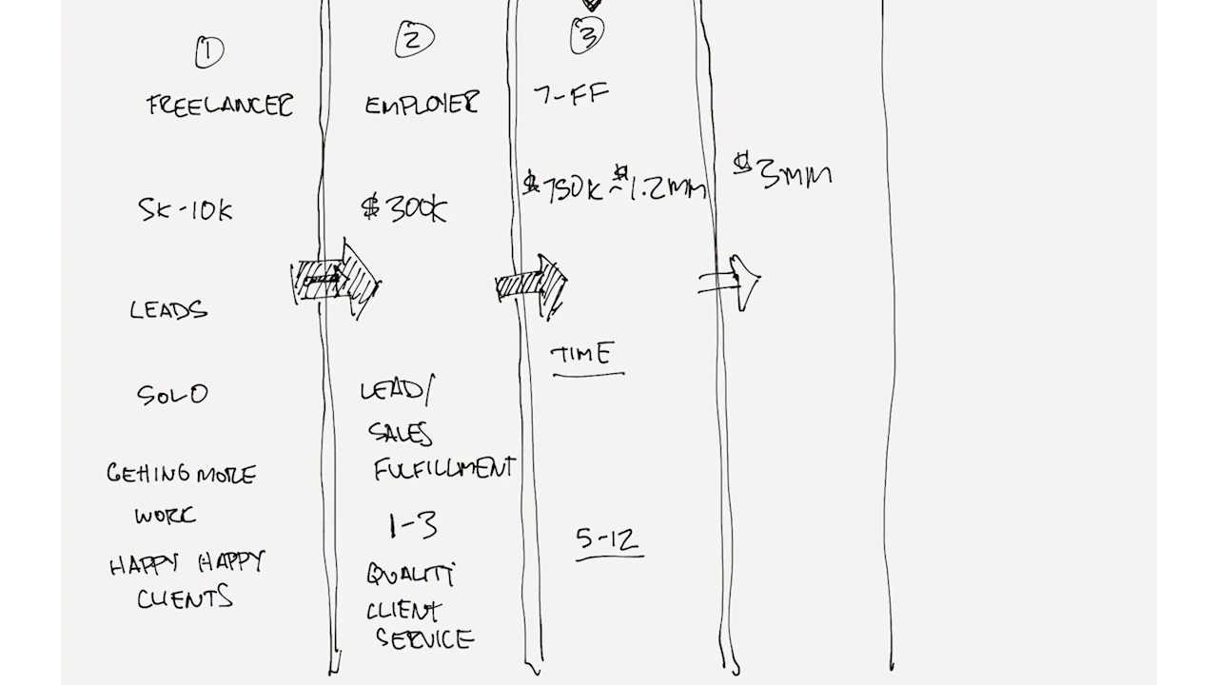
pyautogui.write('MACHINE')
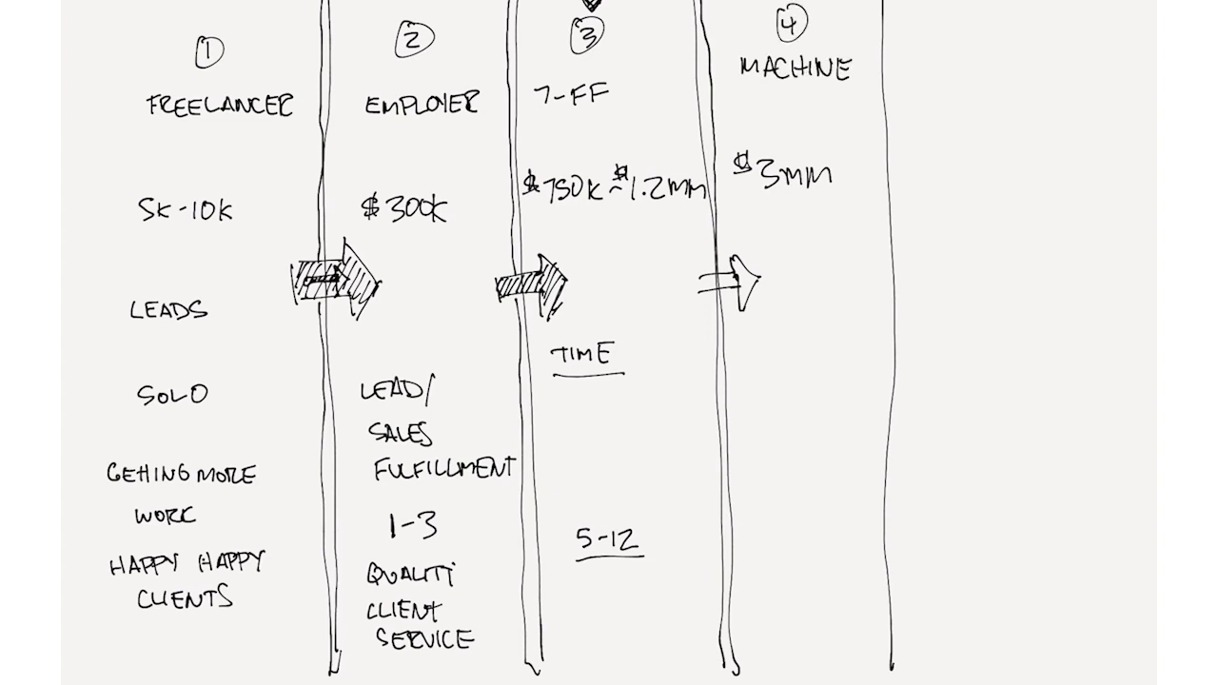
pyautogui.moveTo(867, 285); pyautogui.dragTo(942, 286)
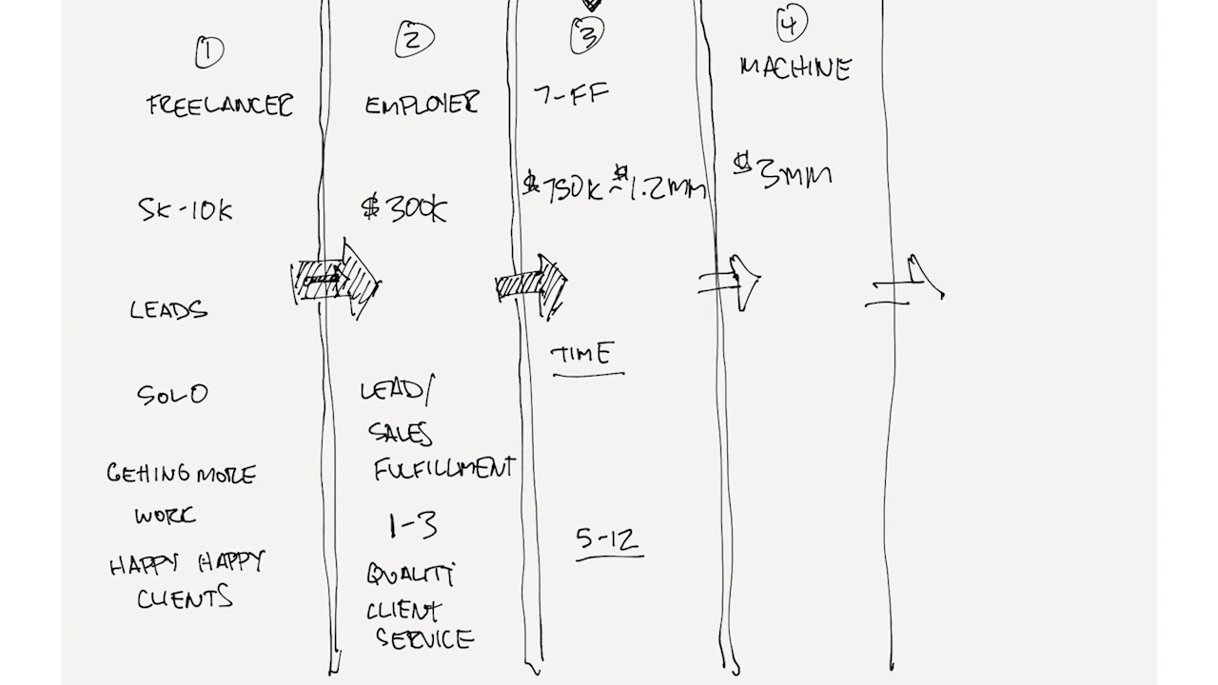